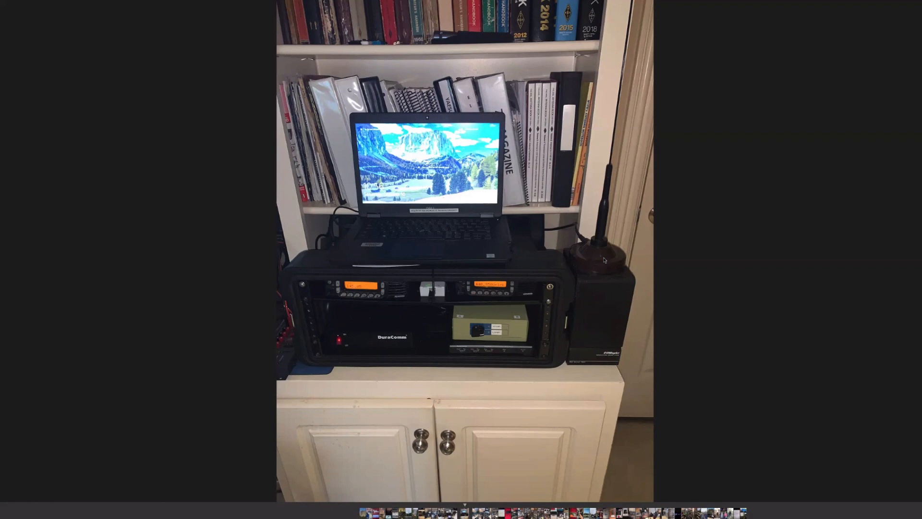
mouse_move(132, 263)
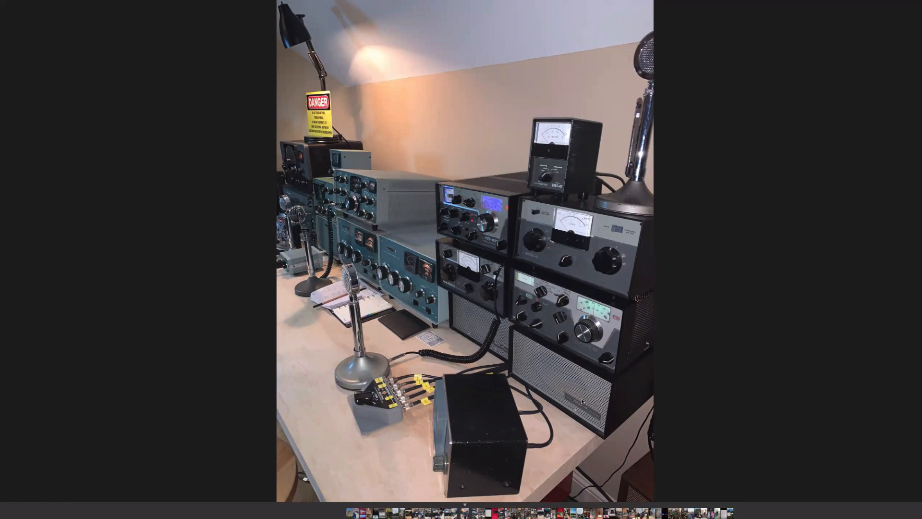
mouse_move(475, 426)
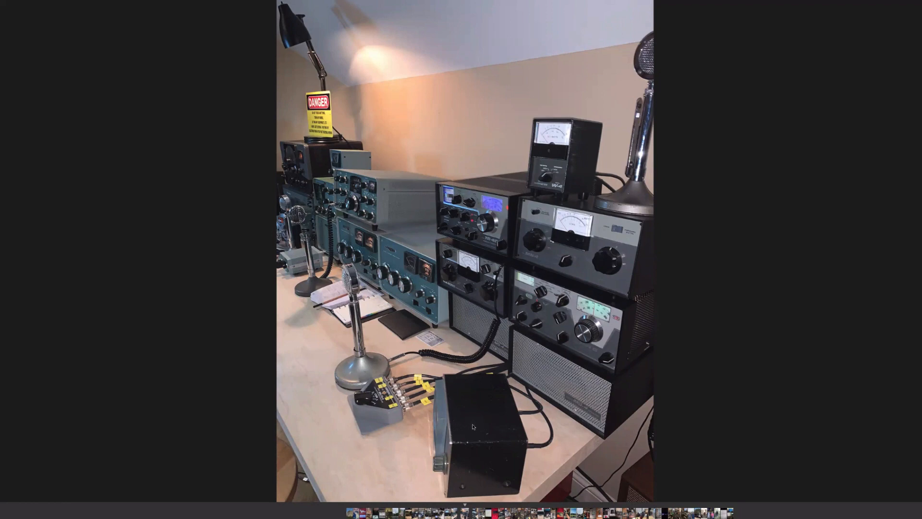
mouse_move(421, 447)
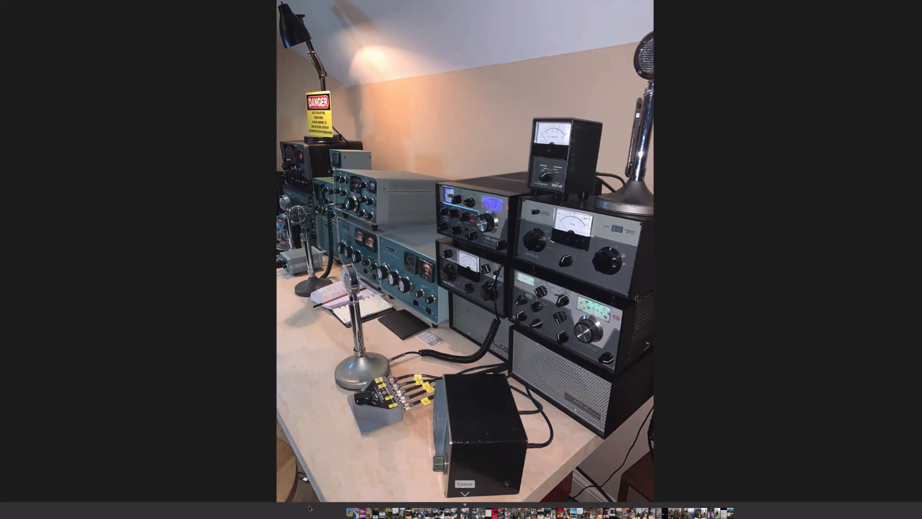
mouse_move(345, 471)
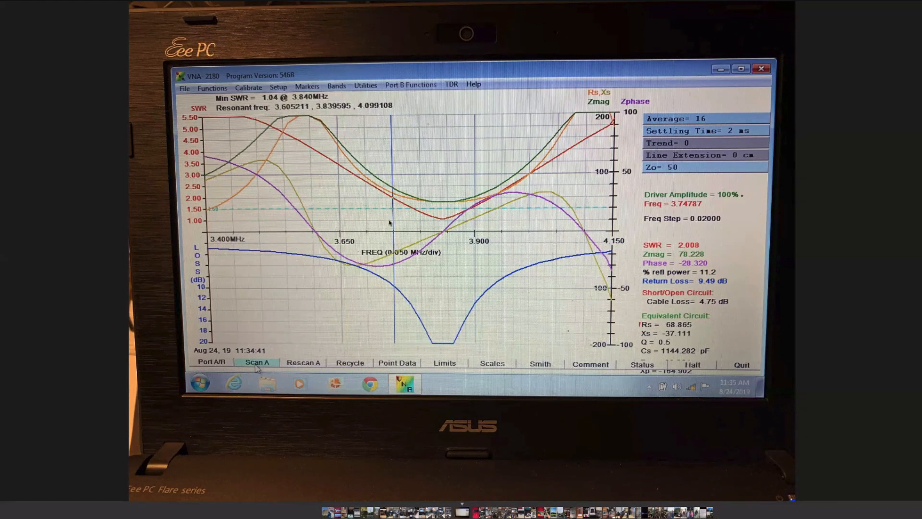
mouse_move(443, 233)
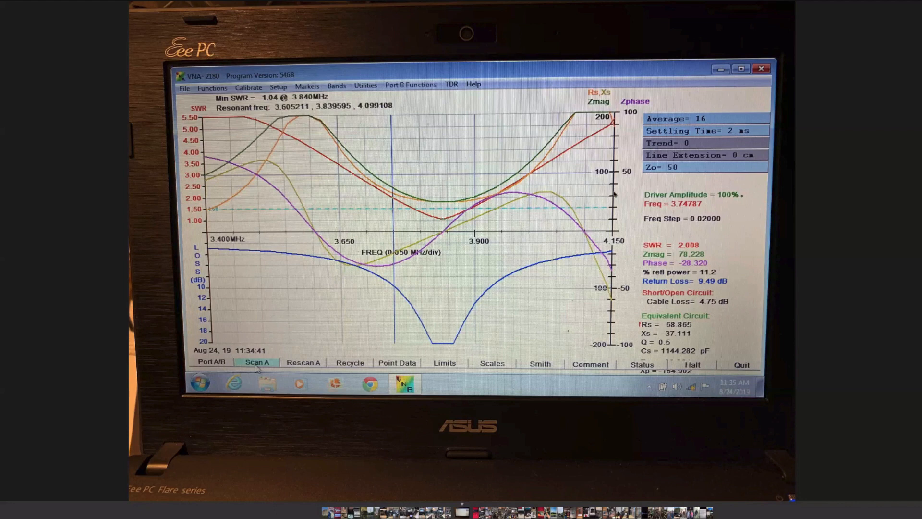
mouse_move(513, 201)
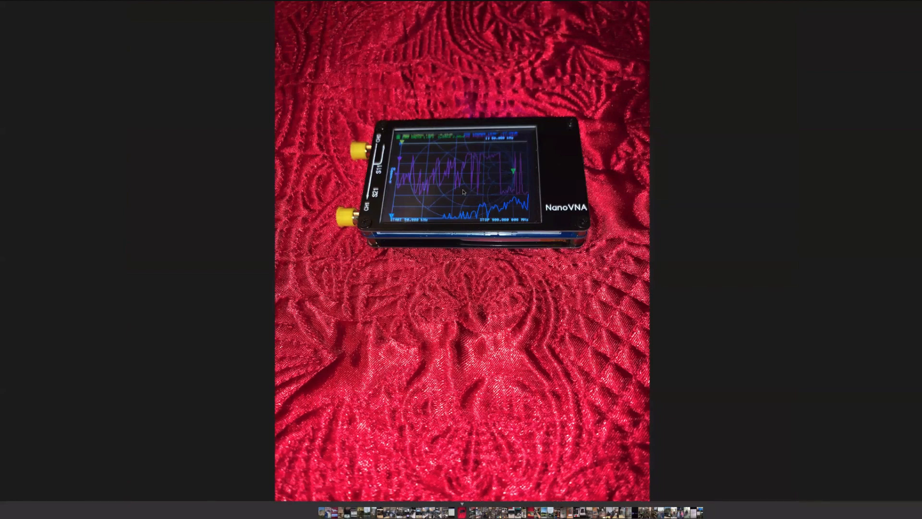
mouse_move(489, 186)
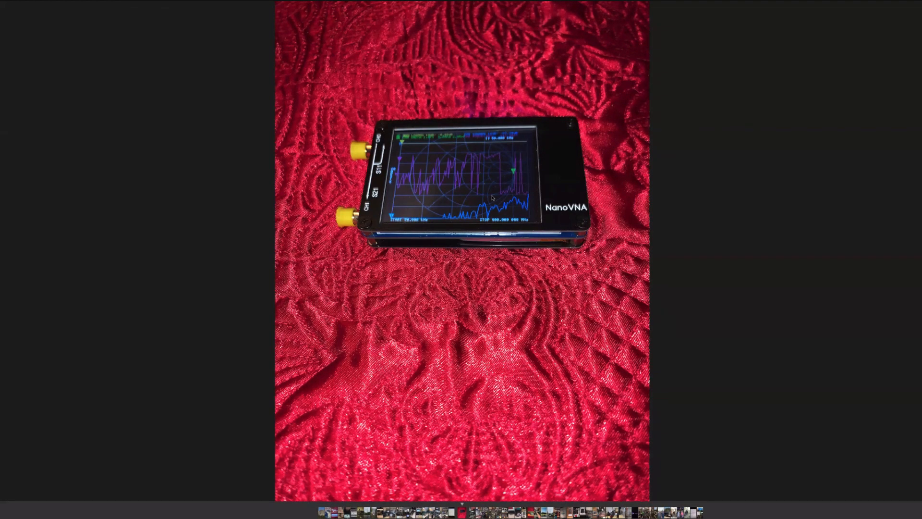
mouse_move(496, 189)
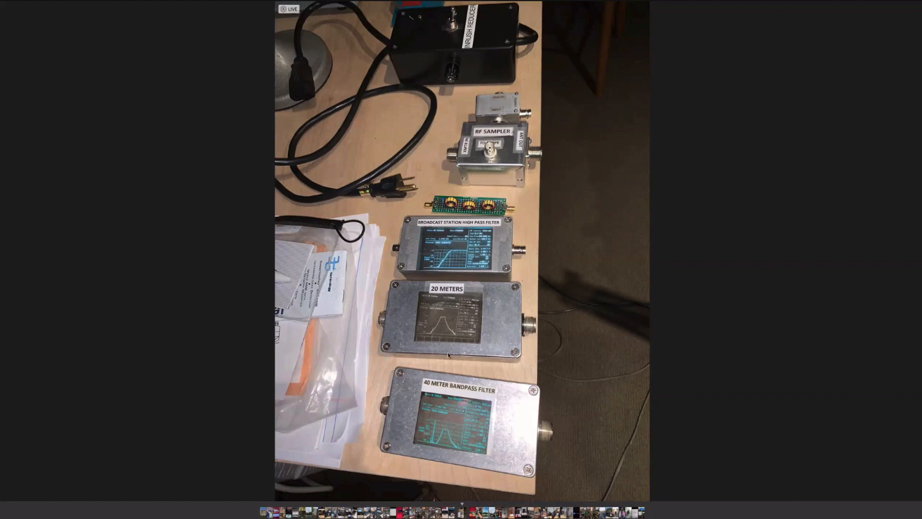
mouse_move(454, 444)
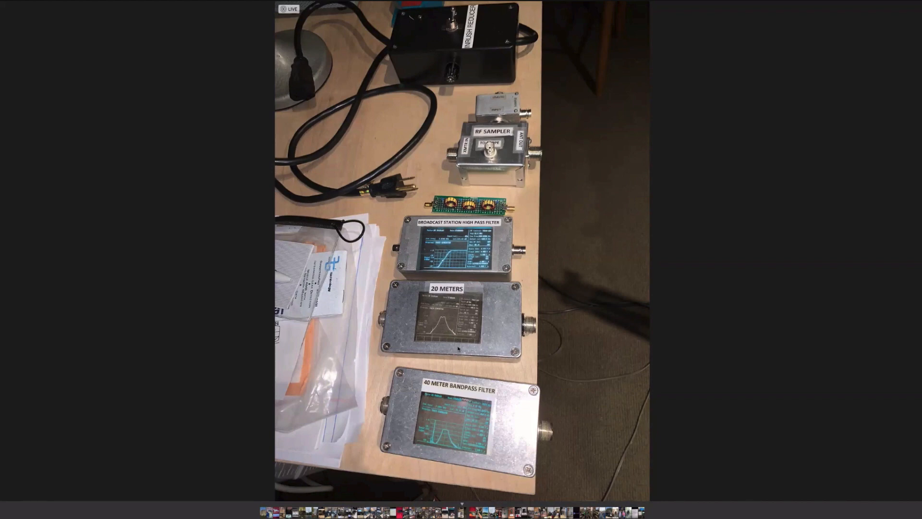
mouse_move(457, 253)
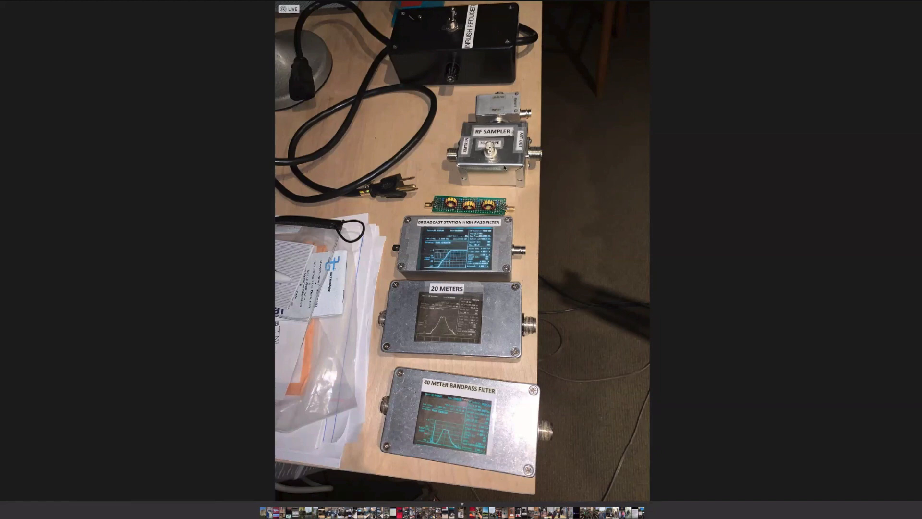
mouse_move(499, 104)
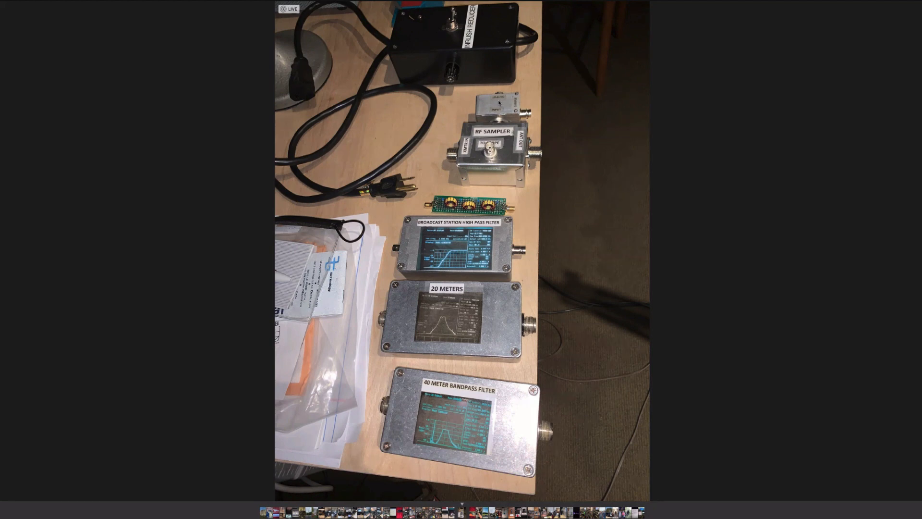
mouse_move(498, 82)
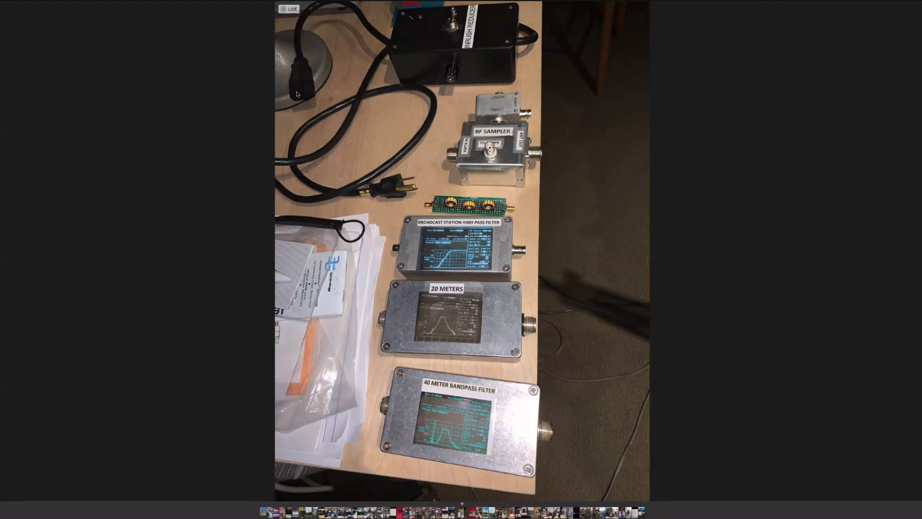
mouse_move(305, 94)
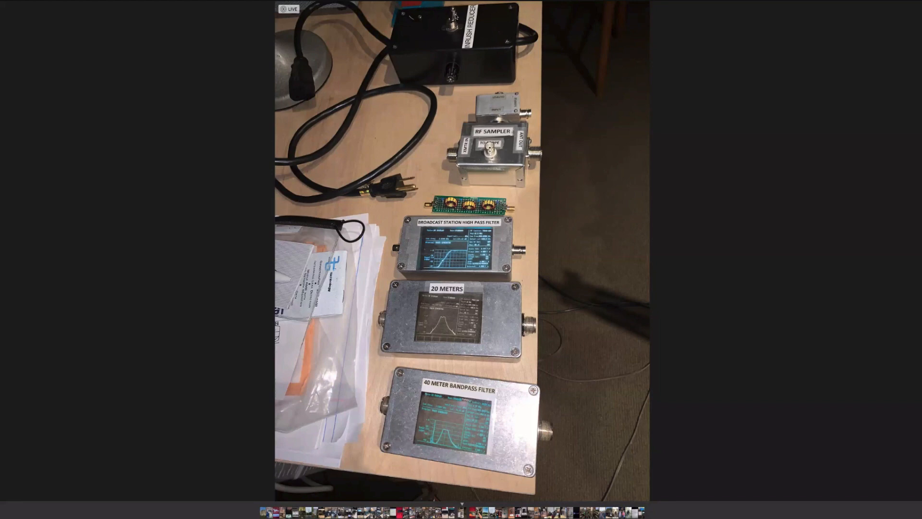
mouse_move(479, 57)
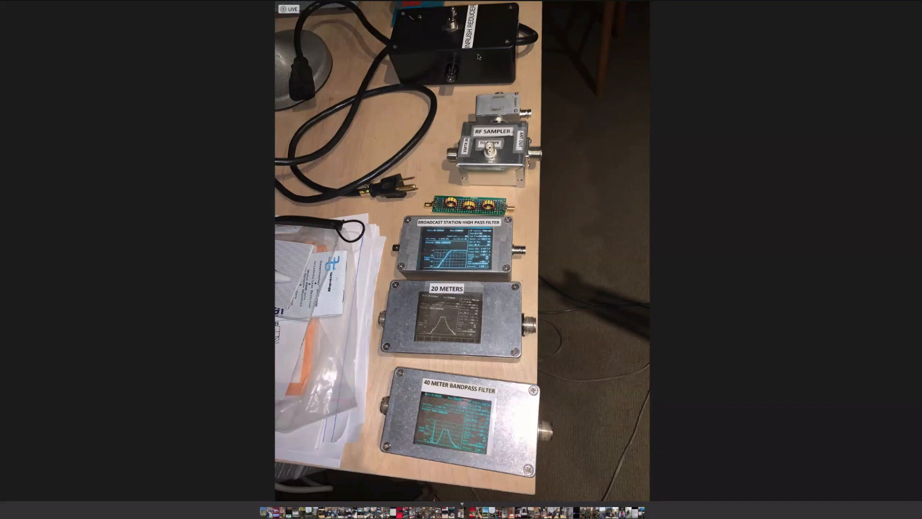
mouse_move(500, 34)
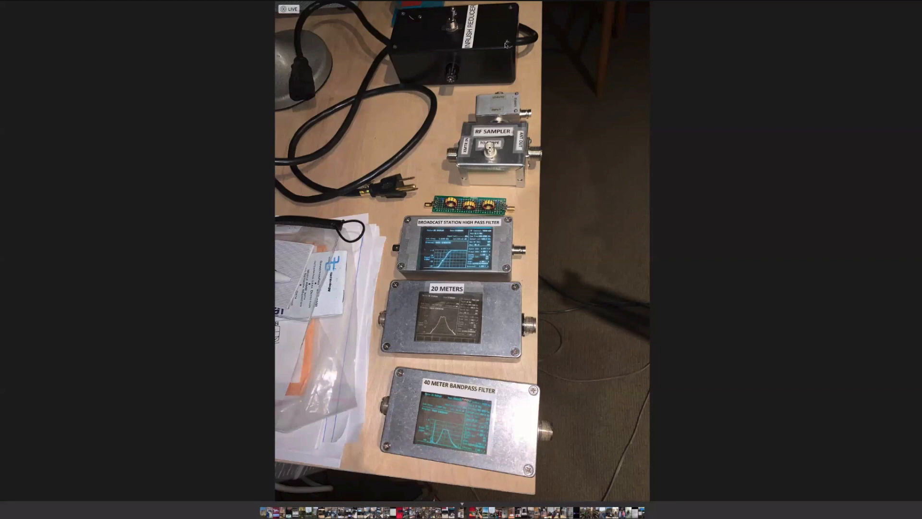
mouse_move(440, 45)
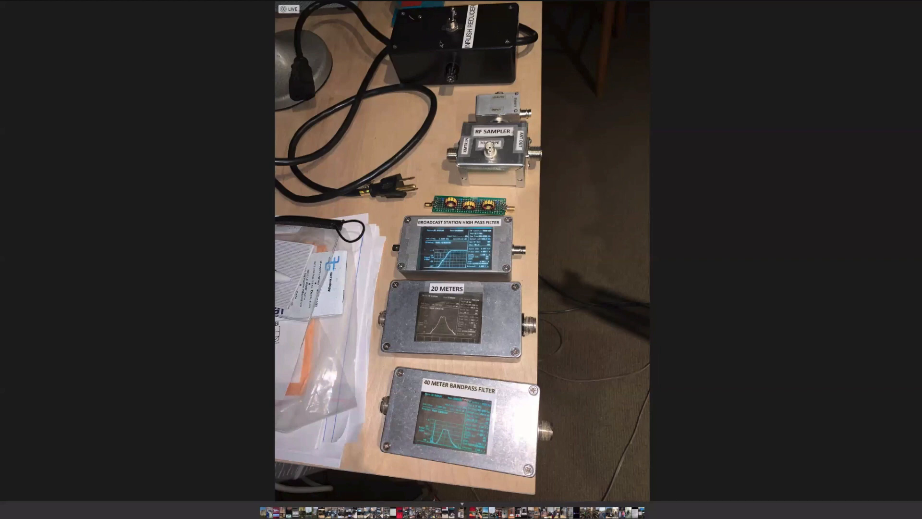
mouse_move(493, 46)
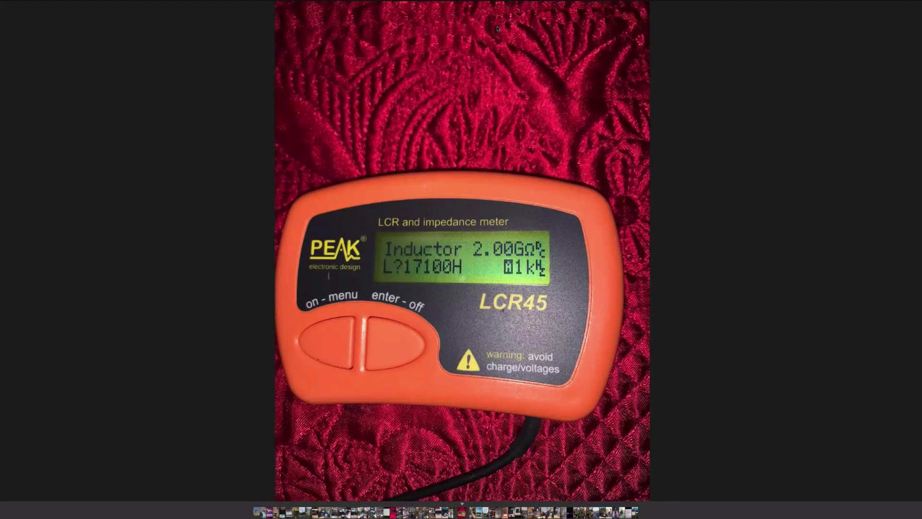
mouse_move(522, 333)
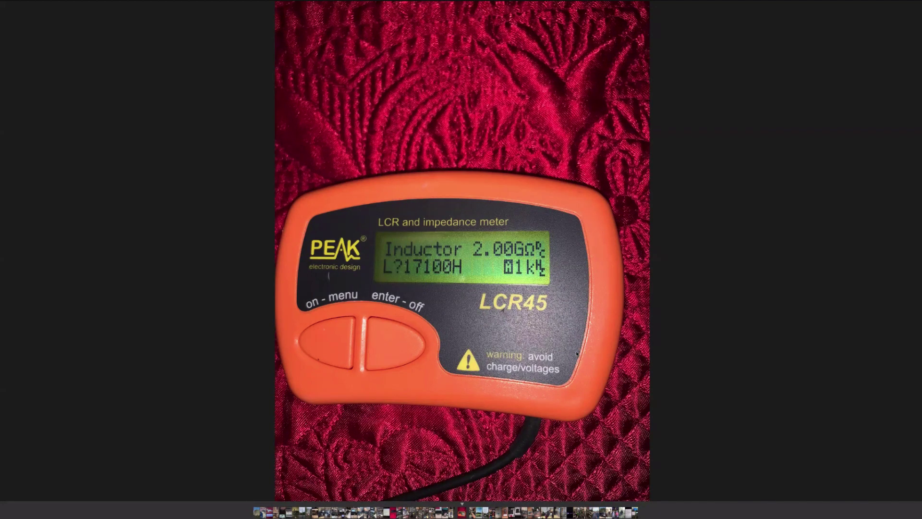
mouse_move(539, 344)
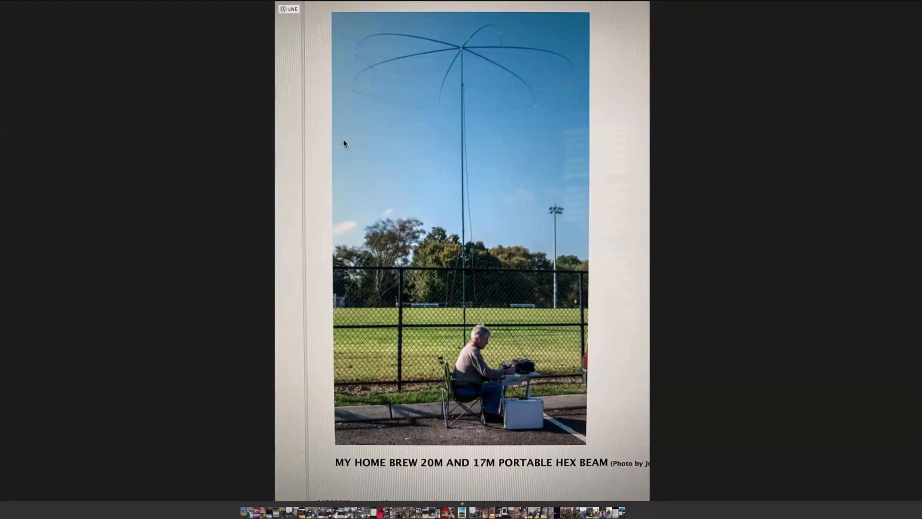
mouse_move(488, 143)
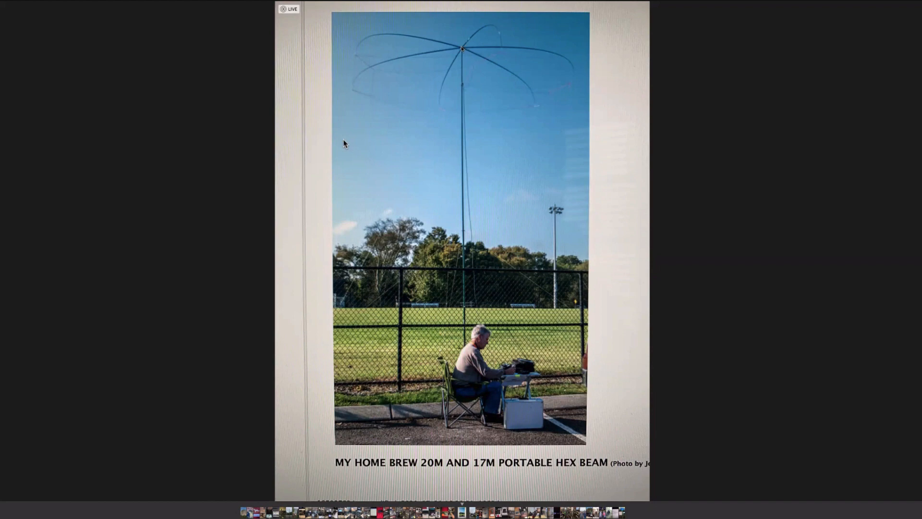
mouse_move(455, 53)
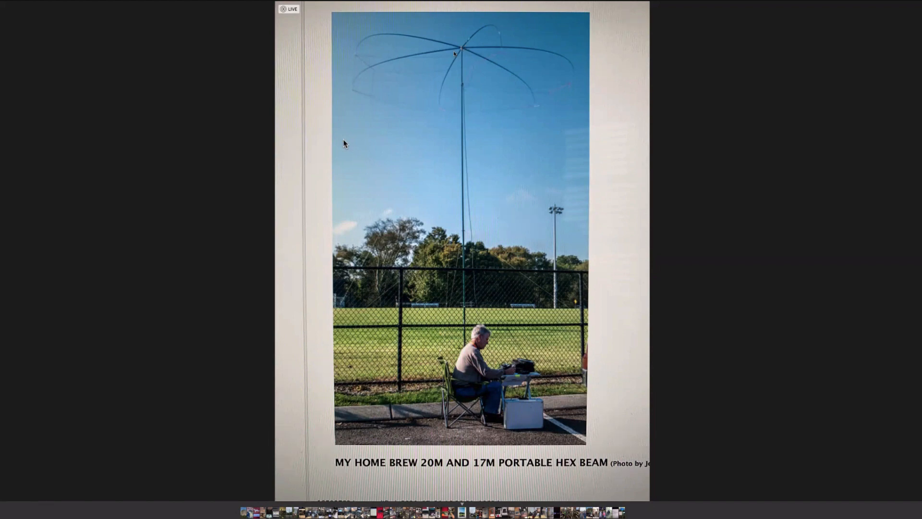
mouse_move(512, 198)
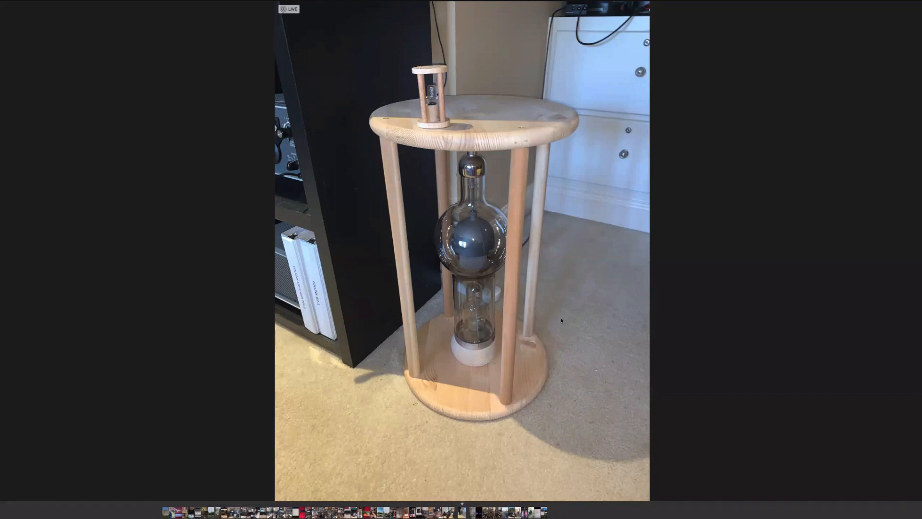
mouse_move(457, 259)
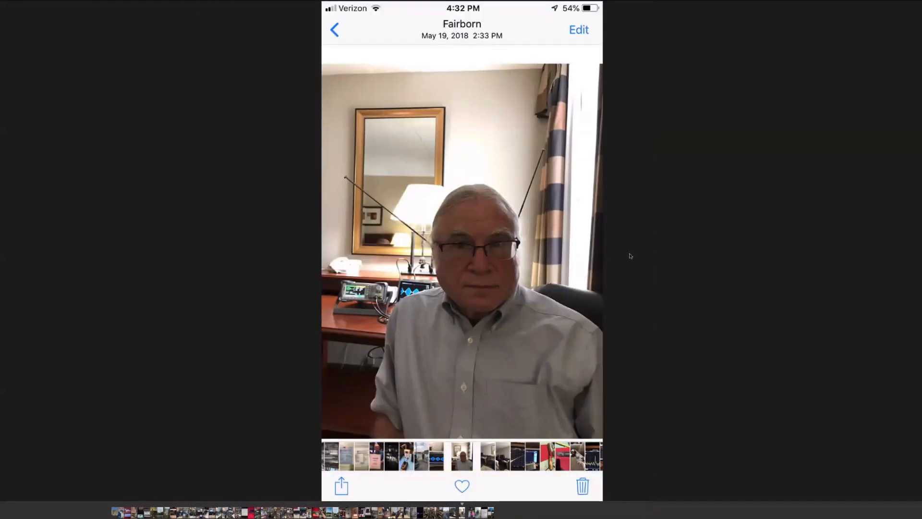
mouse_move(671, 254)
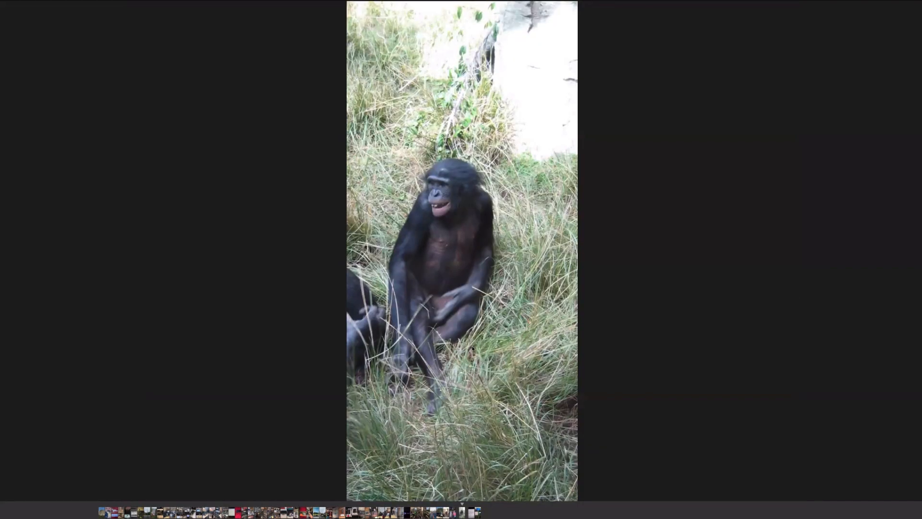
mouse_move(462, 237)
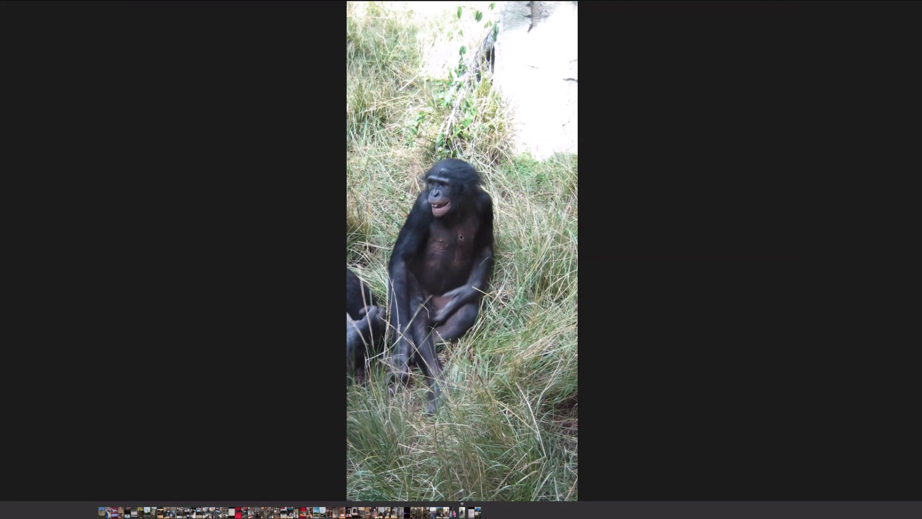
mouse_move(463, 237)
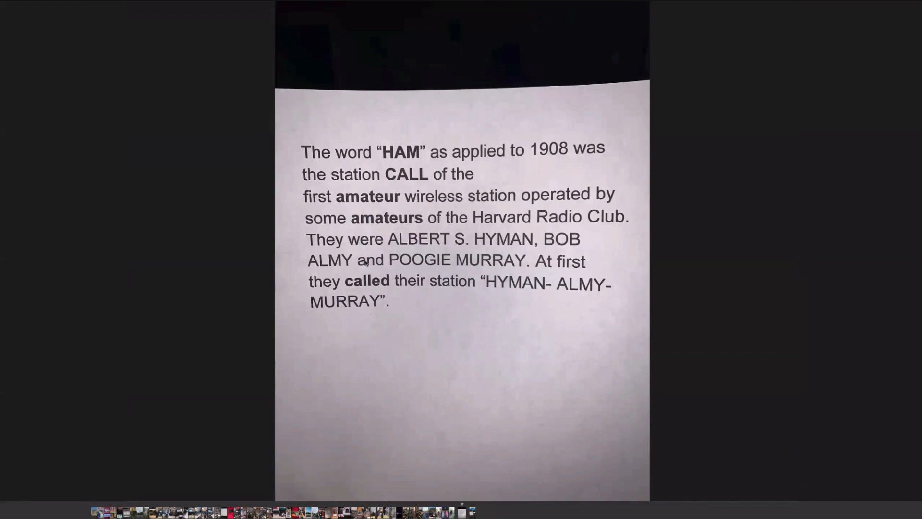
mouse_move(541, 303)
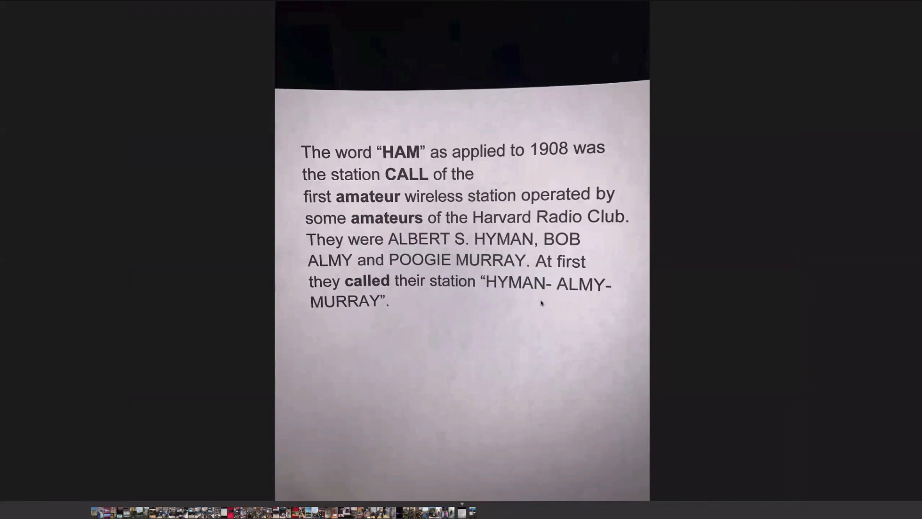
mouse_move(515, 262)
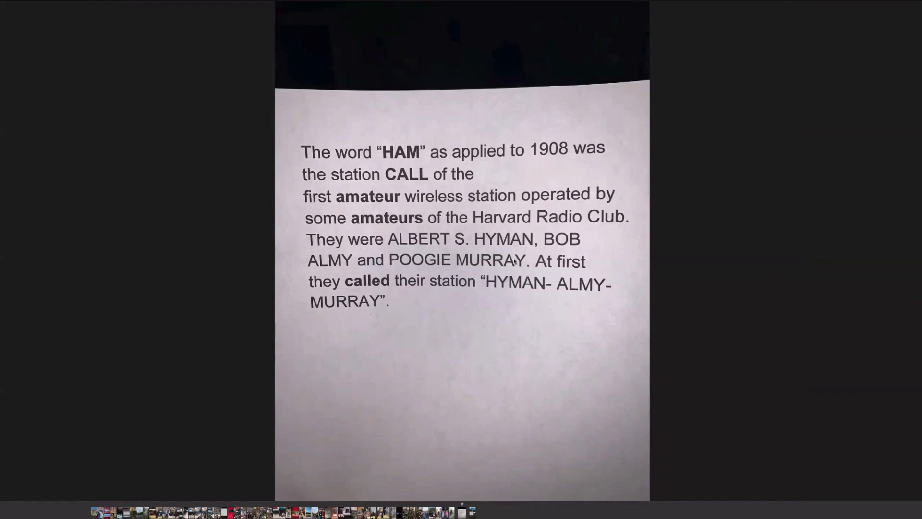